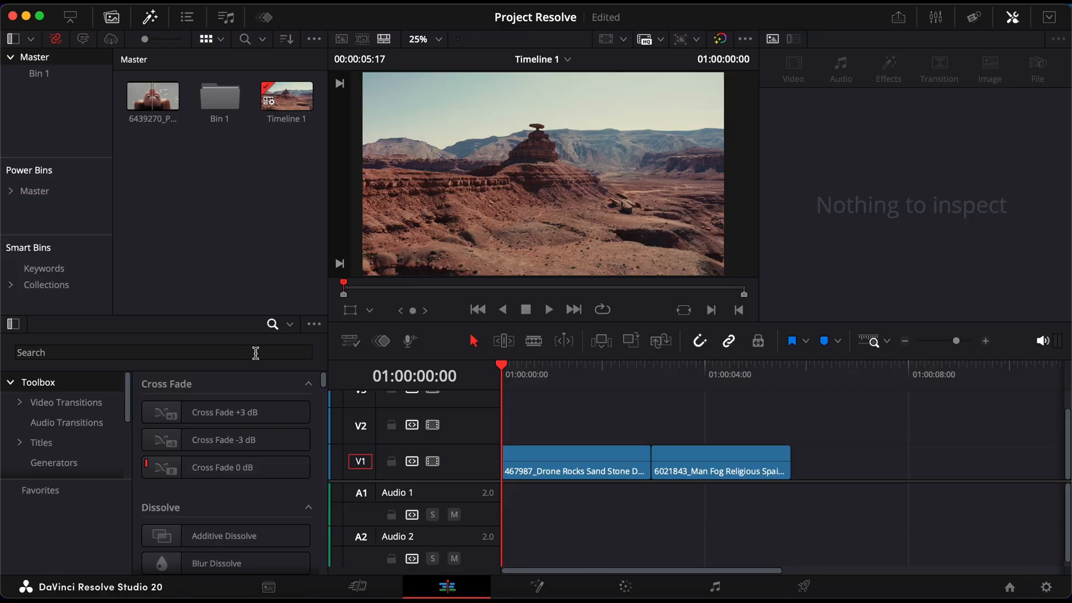
# Find the Adjustment Clip effect by searching 'adj' and place it on V2 over the cut.
pyautogui.write('adj')
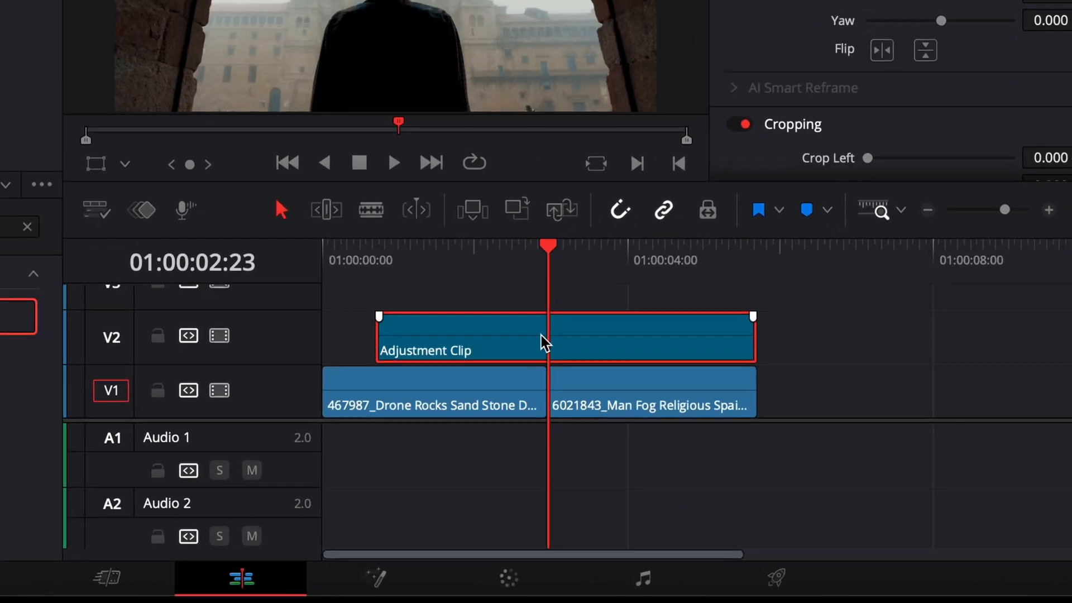
pyautogui.moveTo(552, 351)
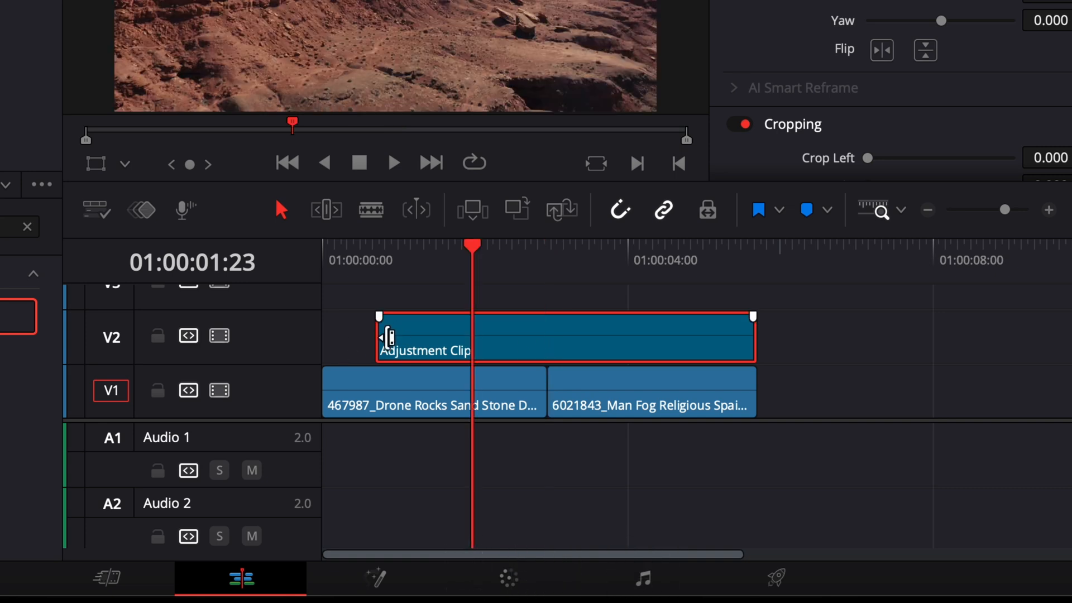
# Trim the adjustment clip to a two-second span around the cut and park the playhead on the cut.
pyautogui.moveTo(379, 335); pyautogui.dragTo(476, 334)
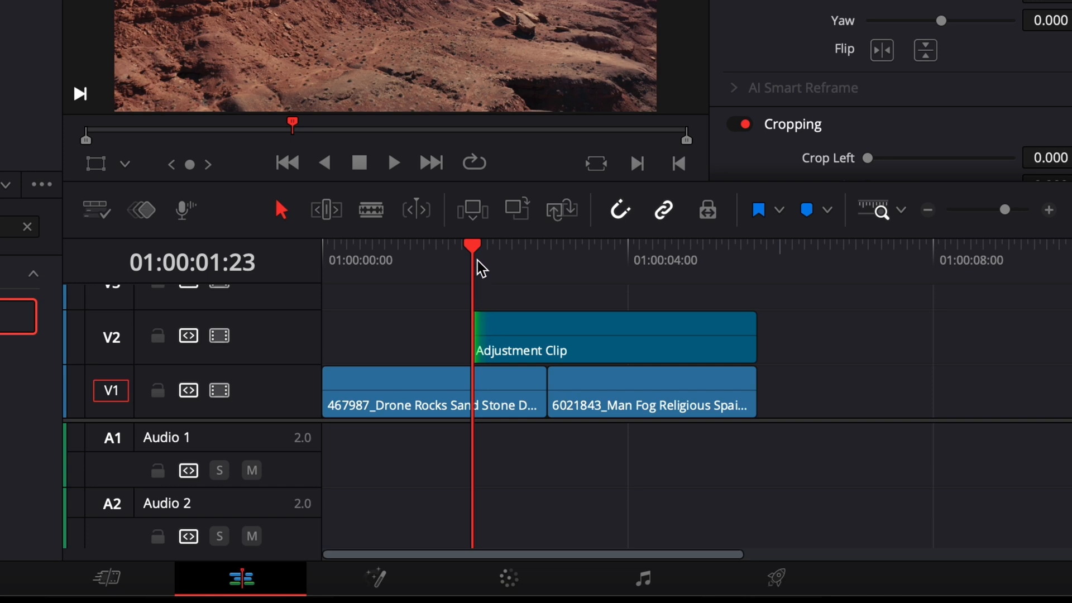
pyautogui.press('shift+Right')
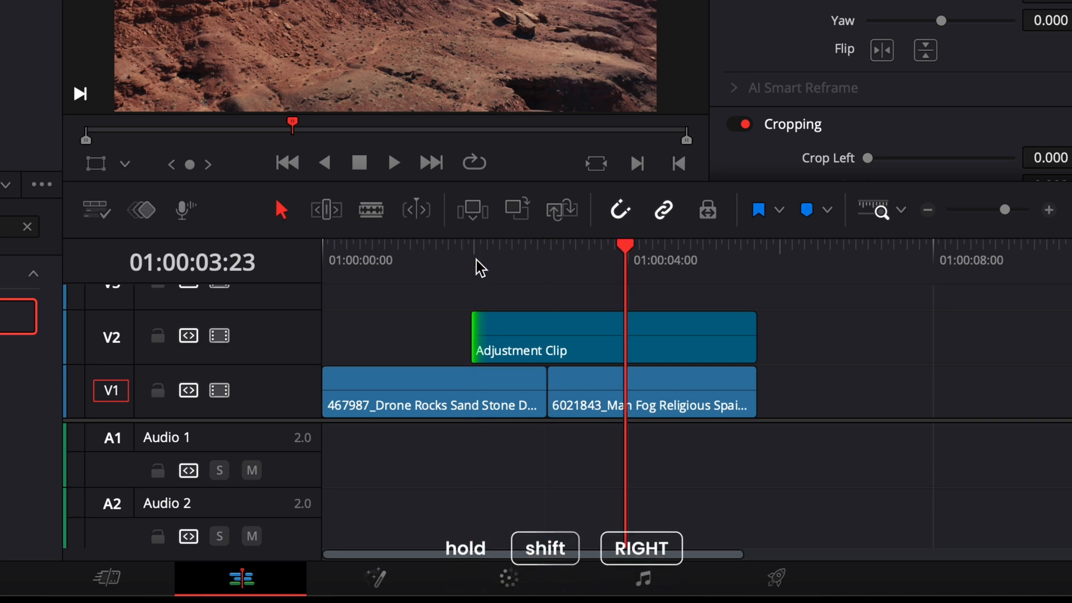
pyautogui.click(612, 335)
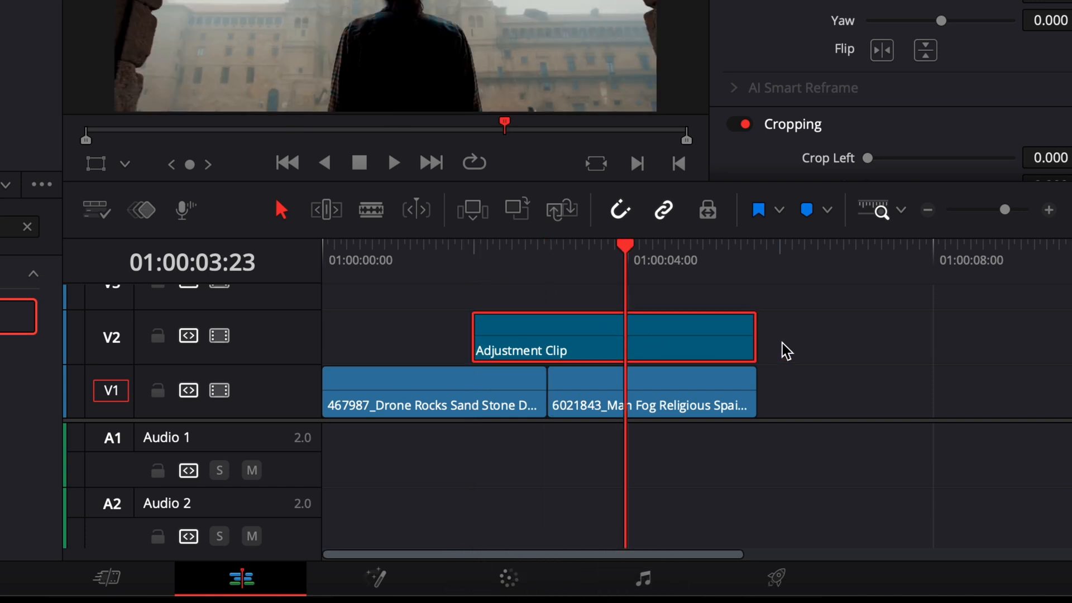
pyautogui.moveTo(751, 335); pyautogui.dragTo(618, 335)
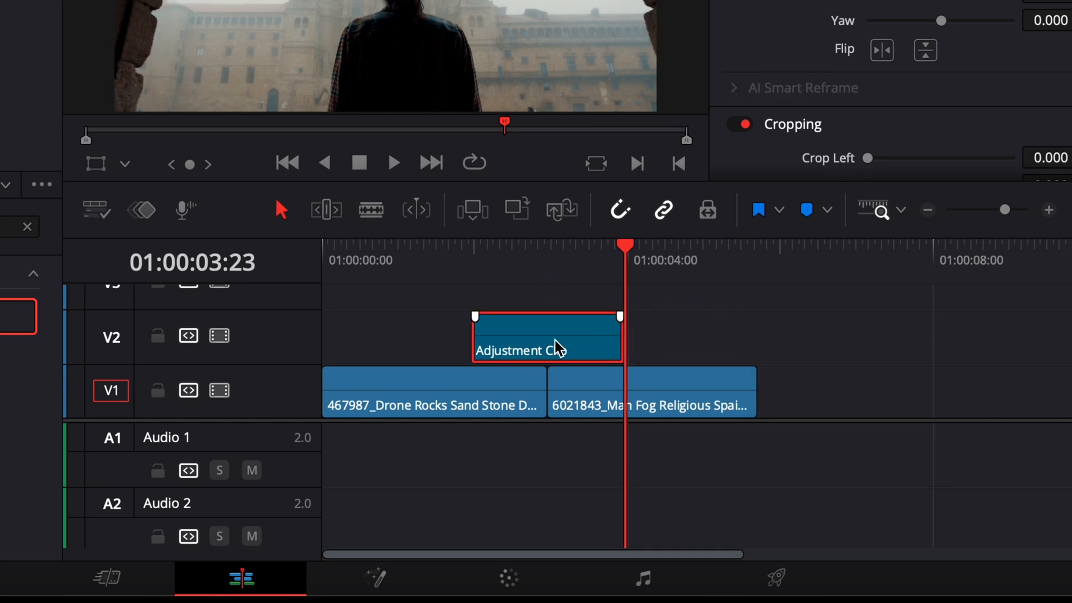
pyautogui.click(547, 246)
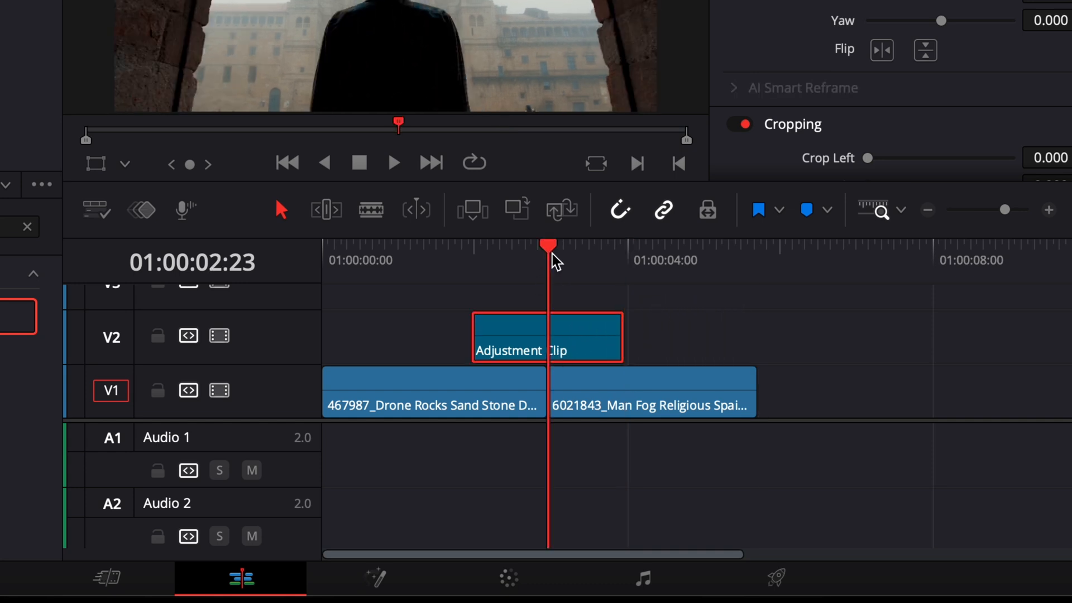
pyautogui.click(537, 586)
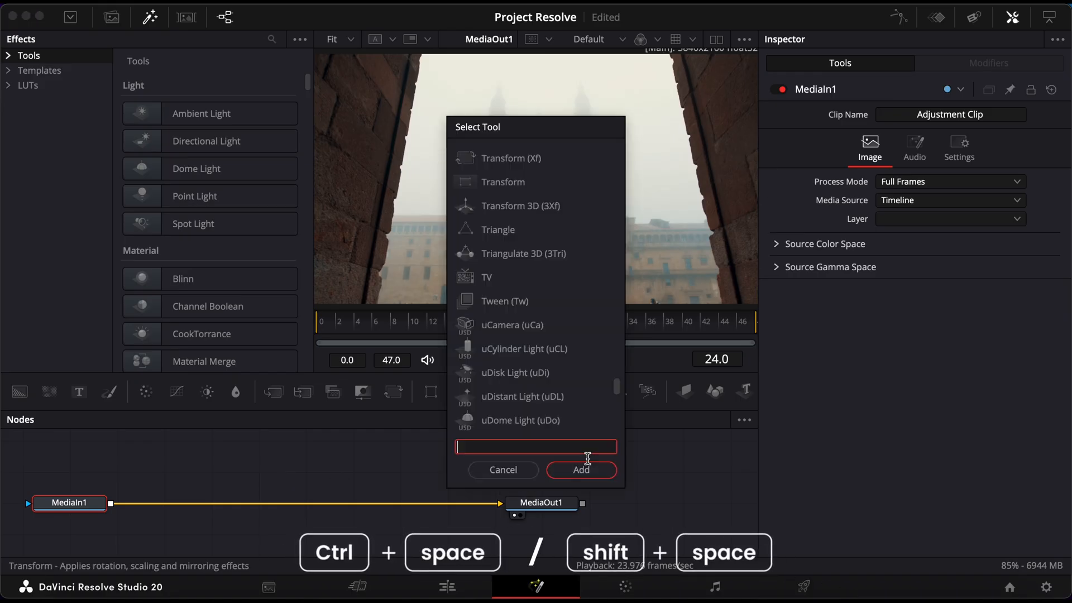
# Add a Transform (Xf) node found by searching 'trans' to the Fusion composition.
pyautogui.write('transform')
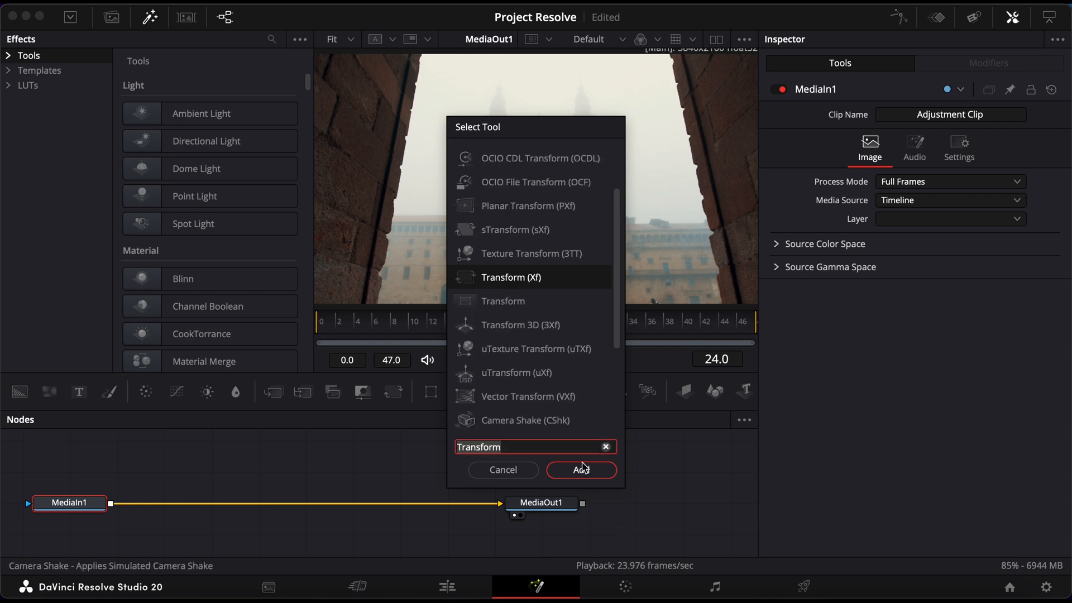
pyautogui.click(580, 470)
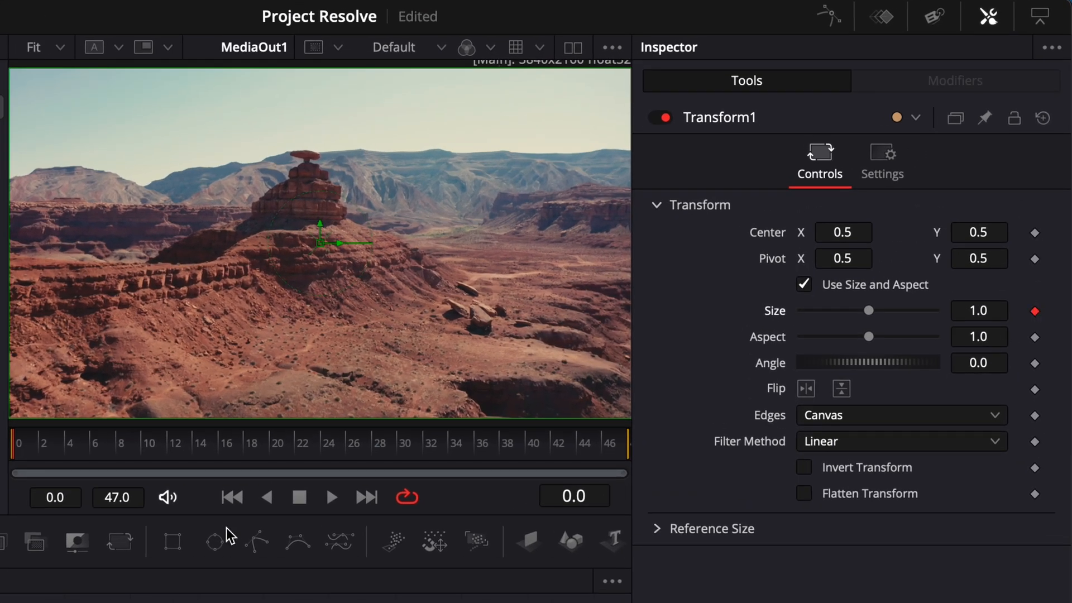
# Keyframe the Transform Size as 1.0, 0.25 and 1.0 across the cut.
pyautogui.click(258, 442)
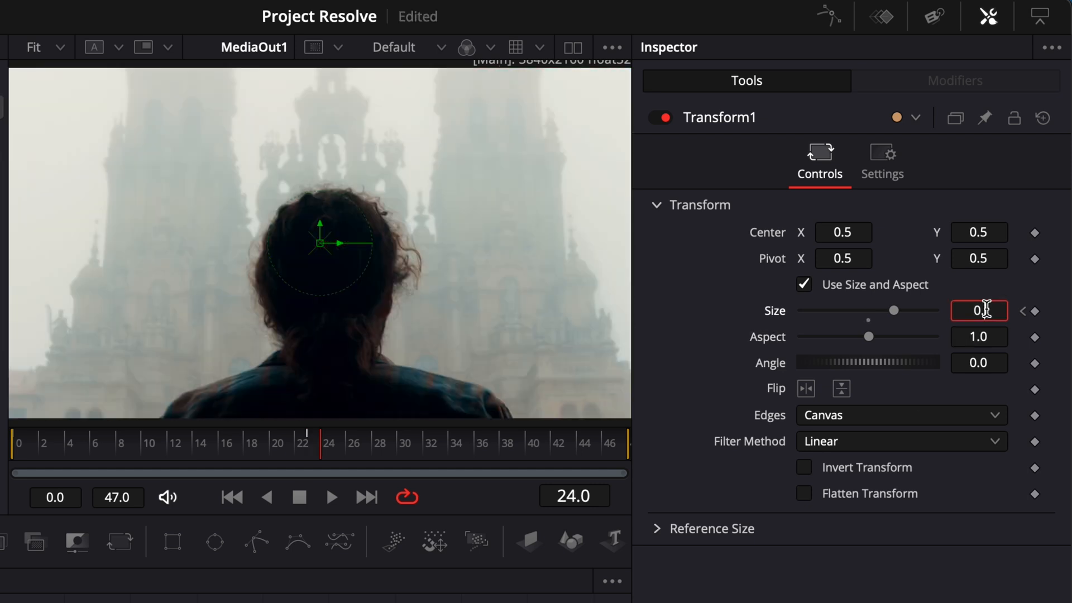
pyautogui.write('0.25')
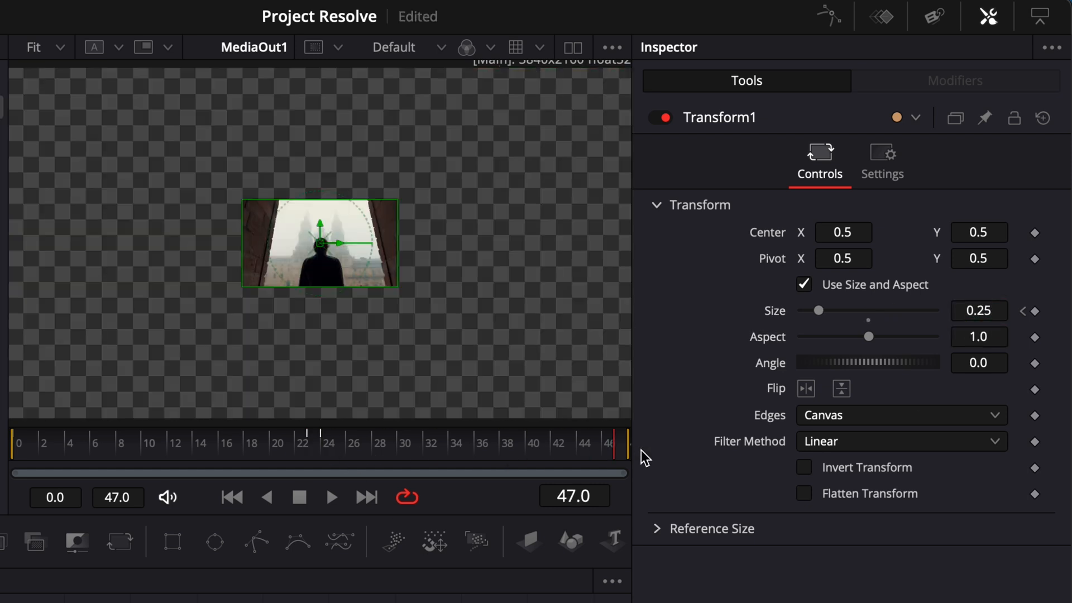
pyautogui.write('1.0')
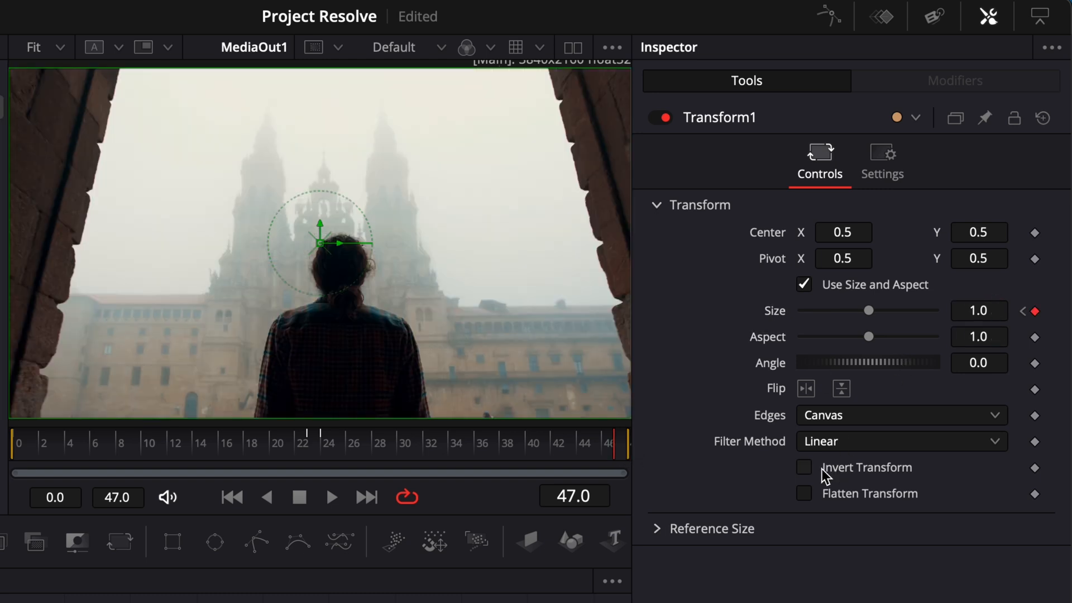
# Set Edges to Mirror, enable Motion Blur and raise its quality.
pyautogui.click(898, 415)
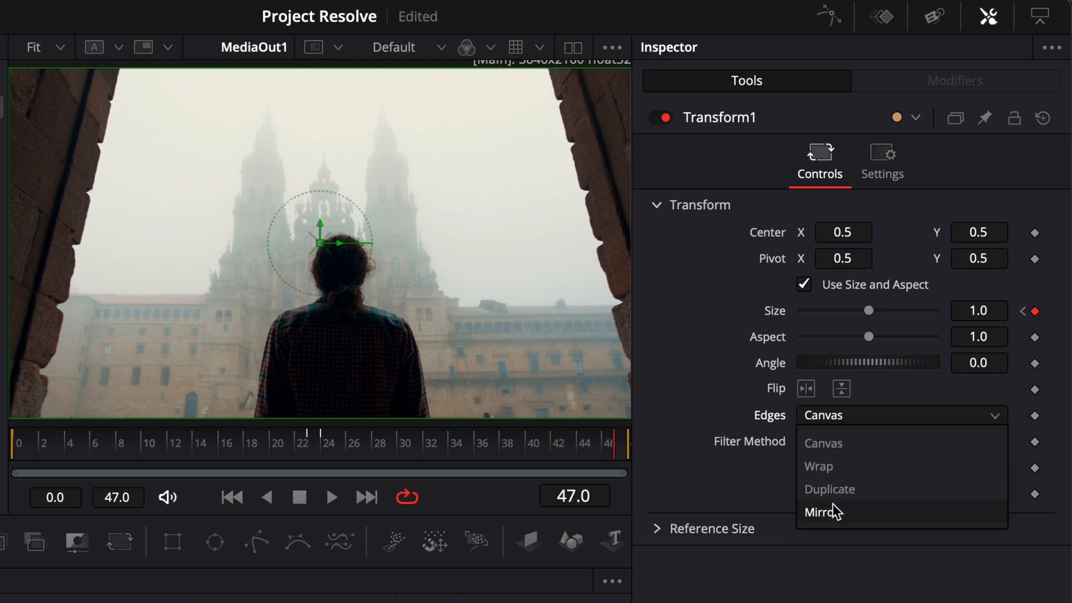
pyautogui.click(823, 512)
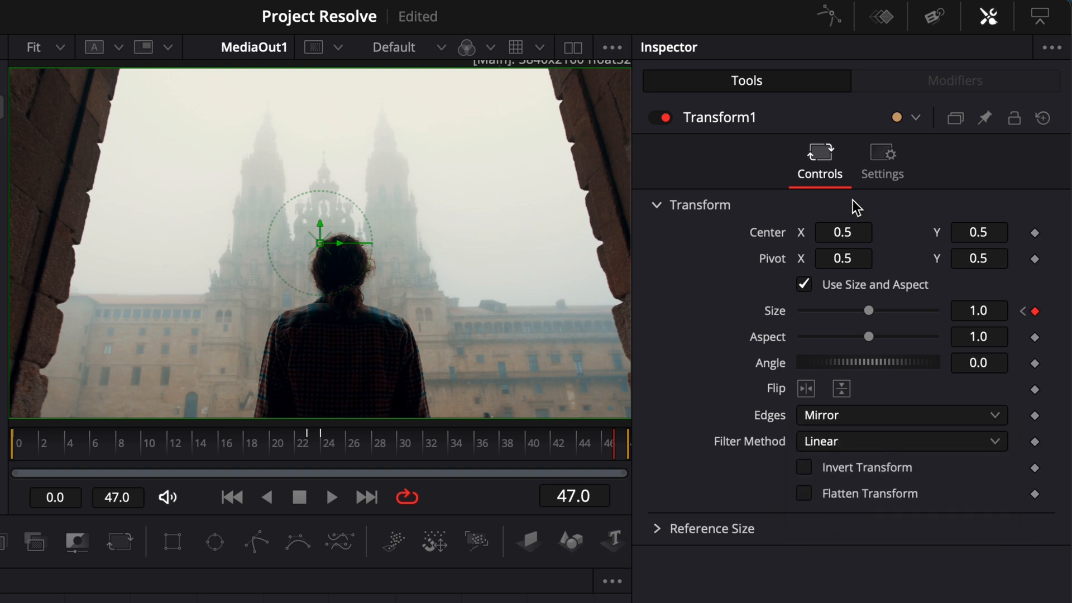
pyautogui.click(880, 158)
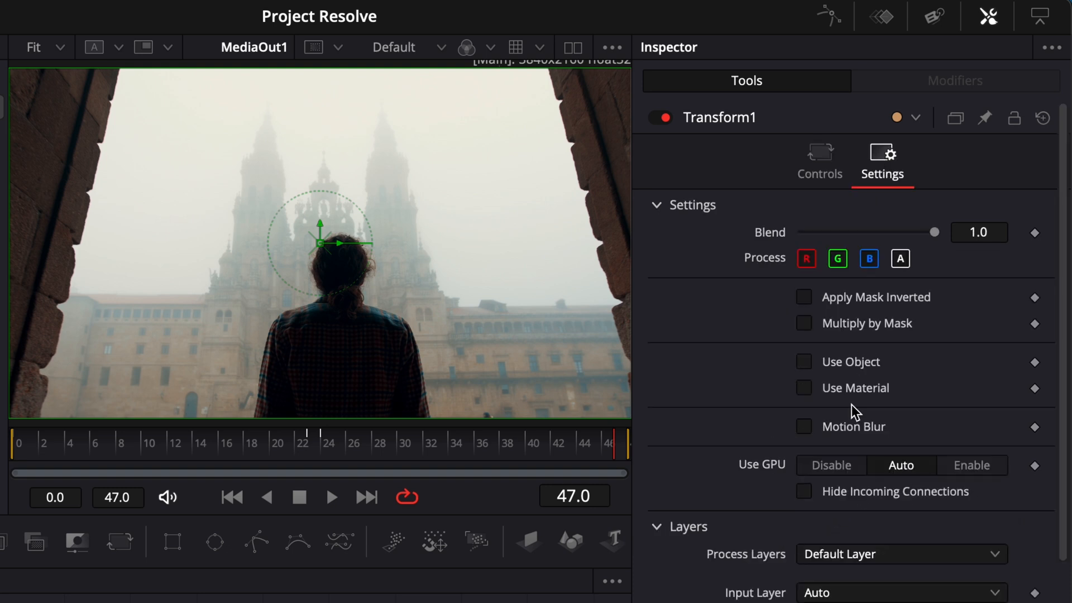
pyautogui.click(804, 426)
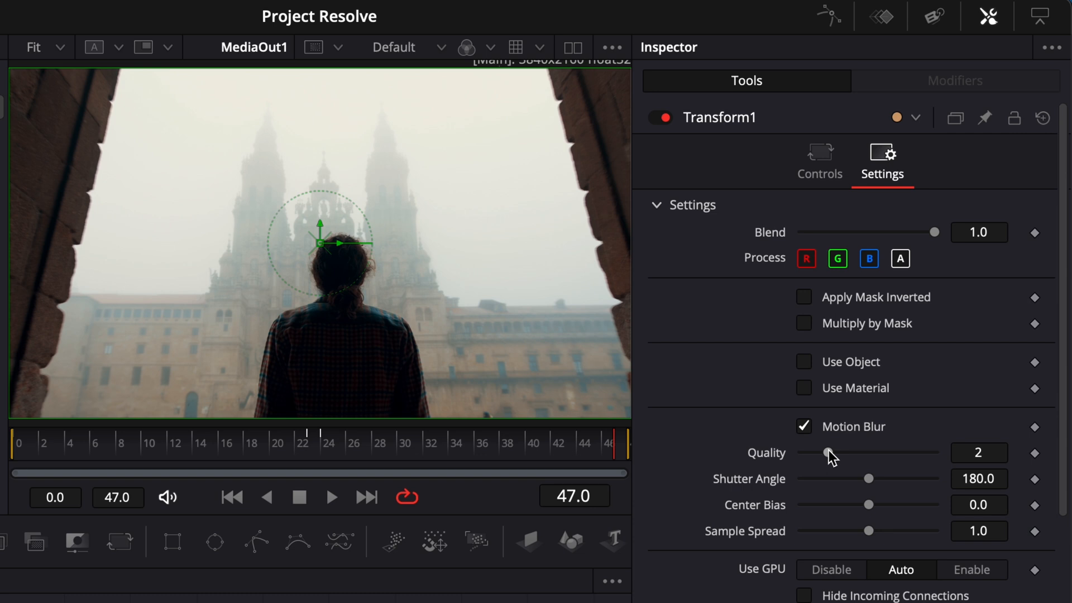
pyautogui.moveTo(827, 452); pyautogui.dragTo(855, 452)
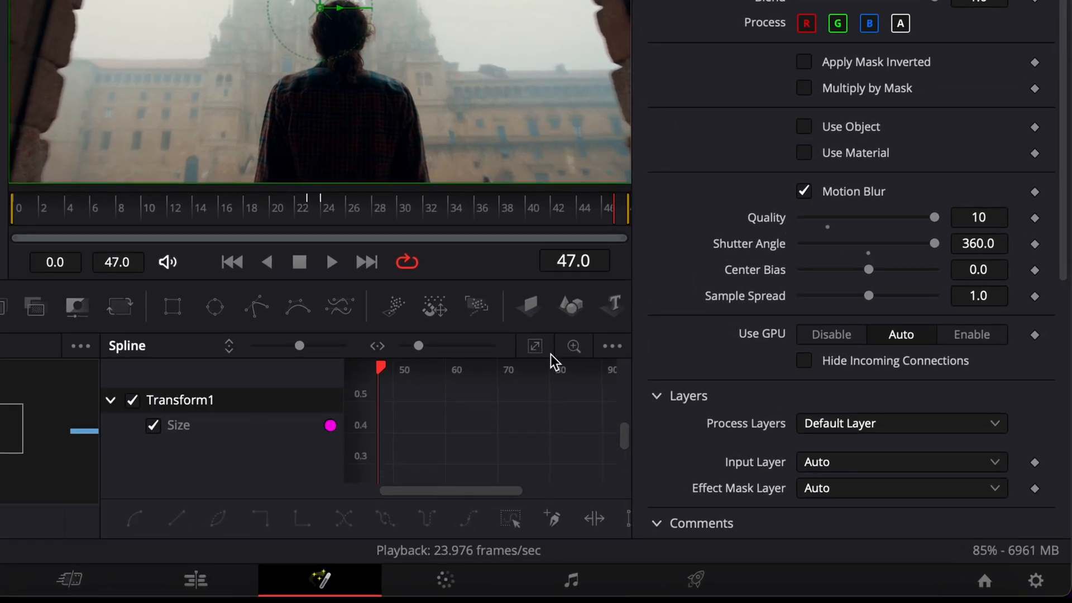
# Flatten the Size keyframe curves in the Spline editor for an eased zoom.
pyautogui.click(533, 345)
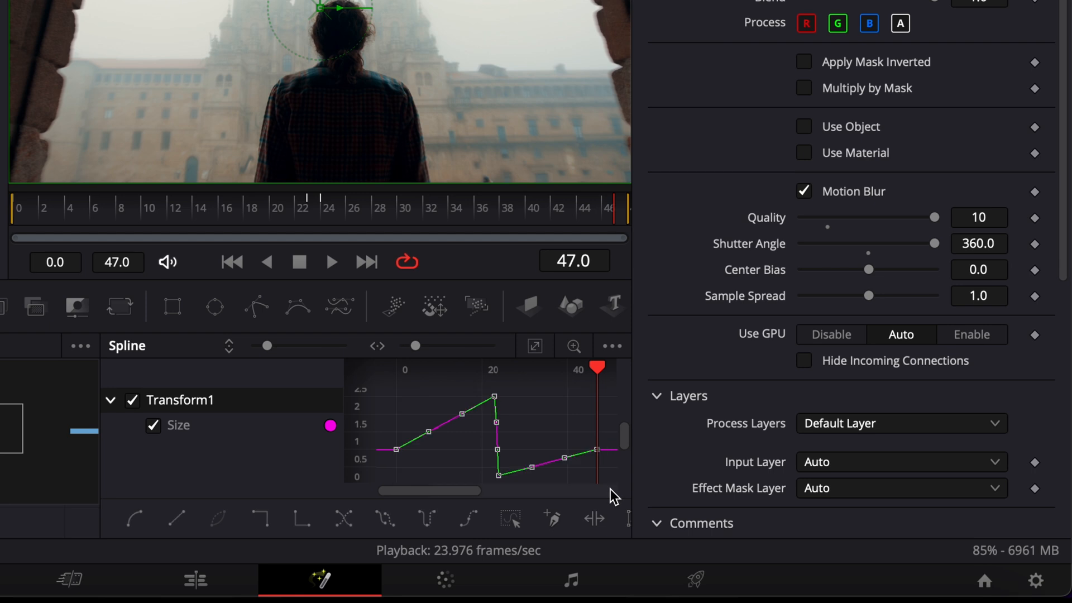
pyautogui.moveTo(522, 415)
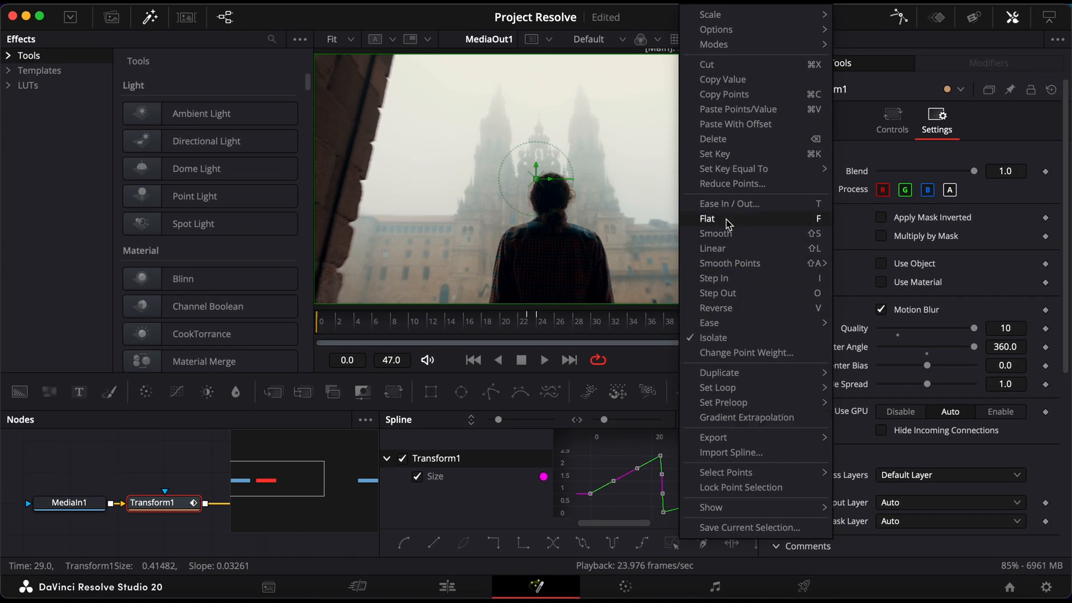
pyautogui.click(708, 218)
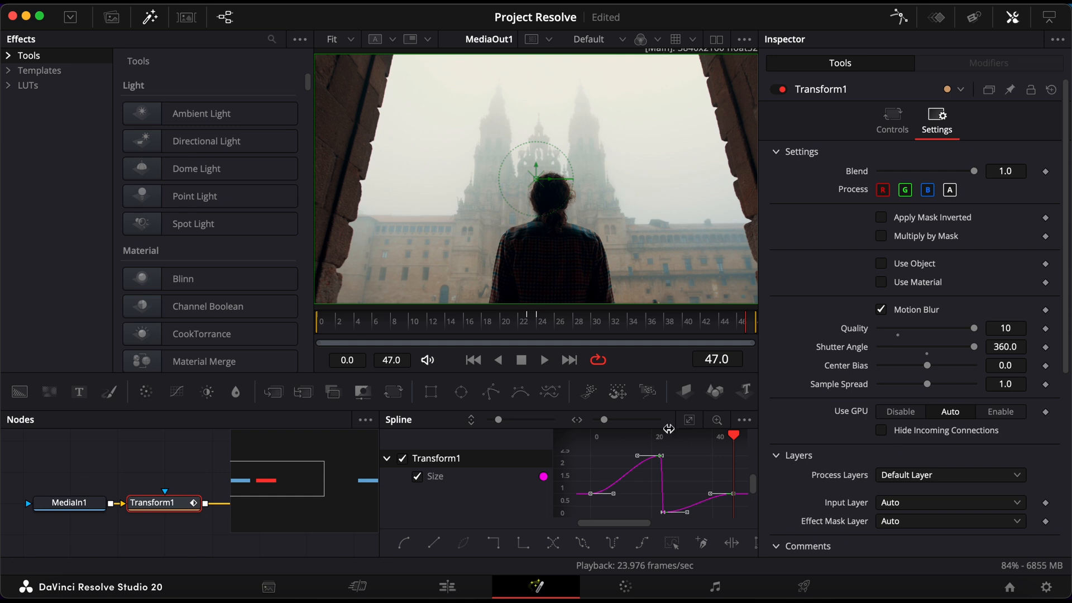